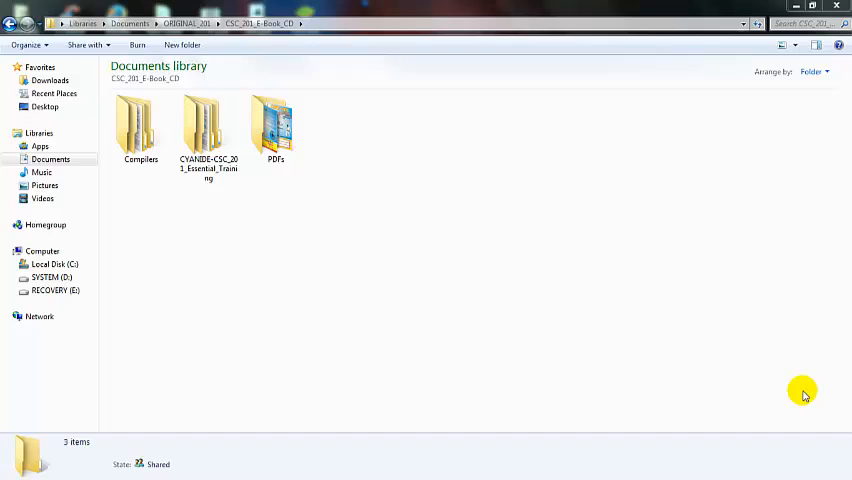
mouse_move(628, 242)
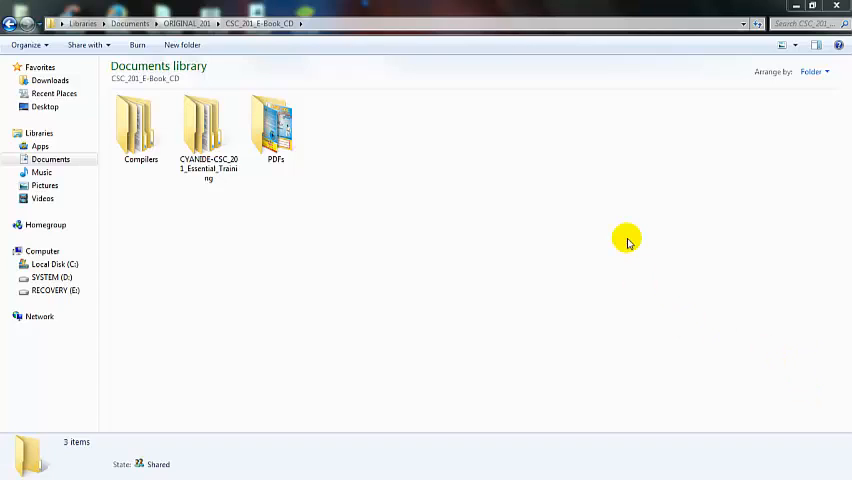
mouse_move(248, 300)
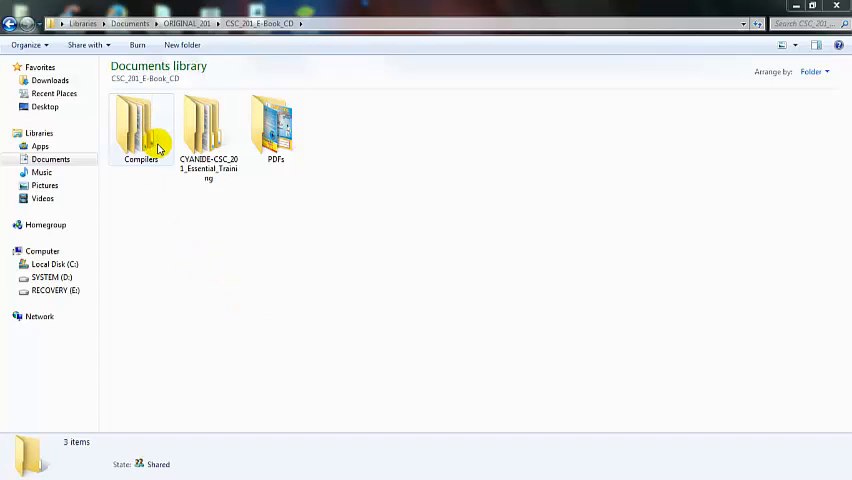
Browse the Compilers folder's Others, QBasic and Zipped_mov subfolders, then return to the e-book CD folder.
left_click(140, 126)
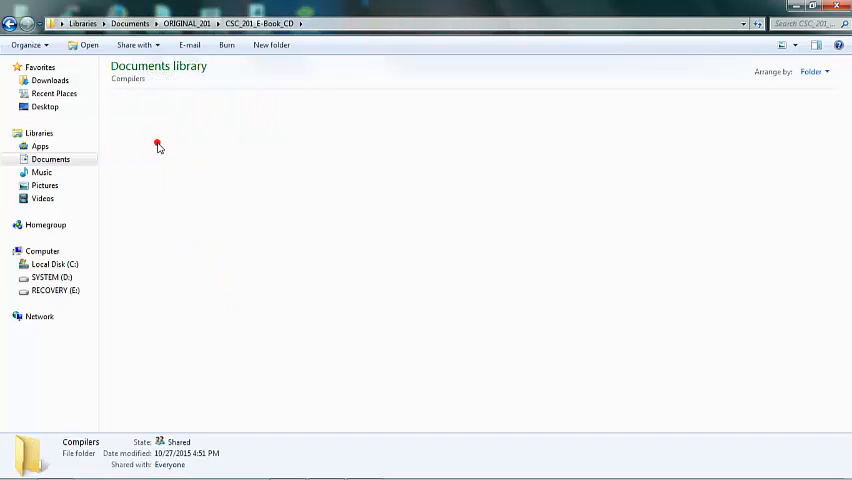
double_click(156, 146)
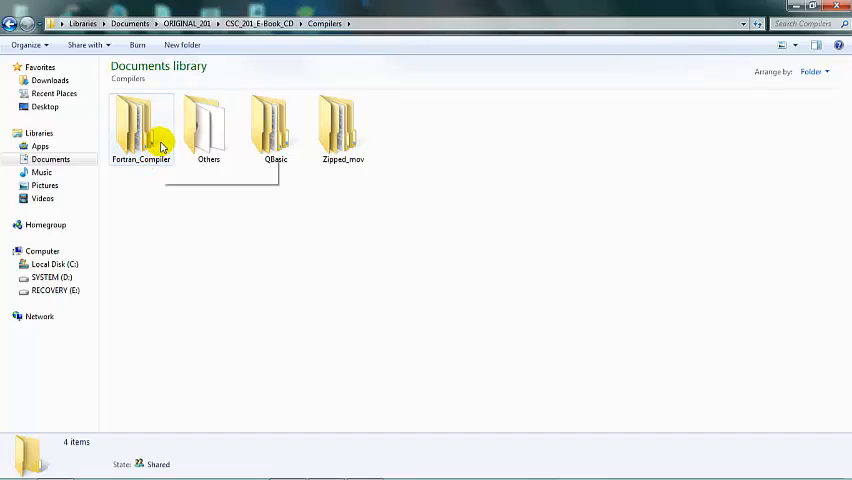
left_click(208, 126)
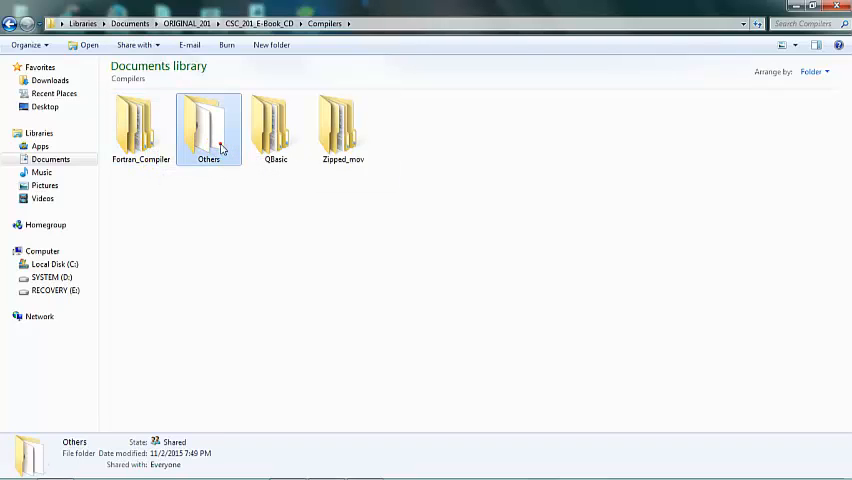
double_click(208, 126)
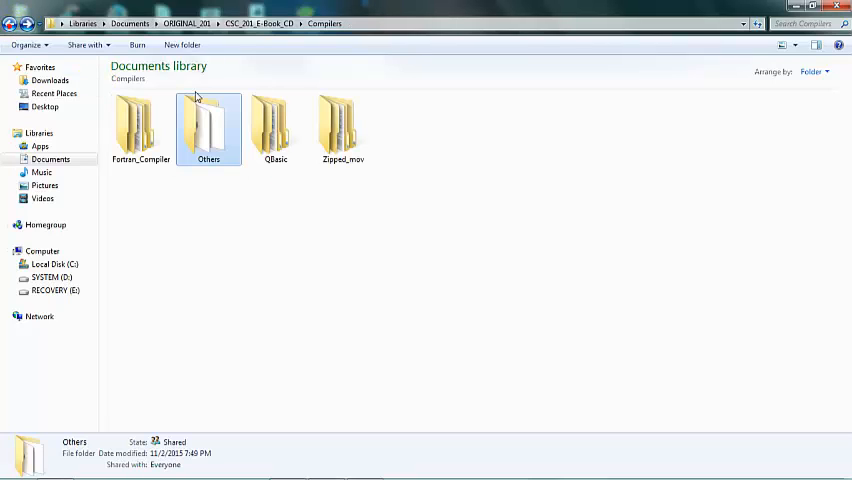
double_click(276, 126)
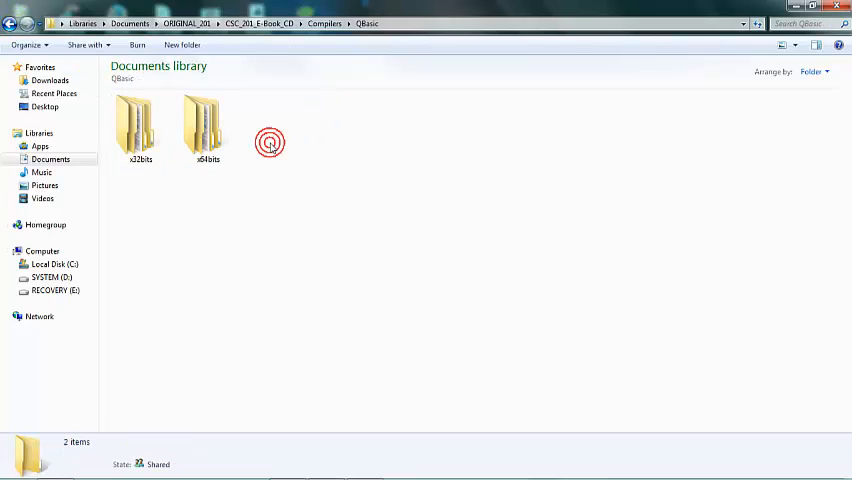
left_click(140, 120)
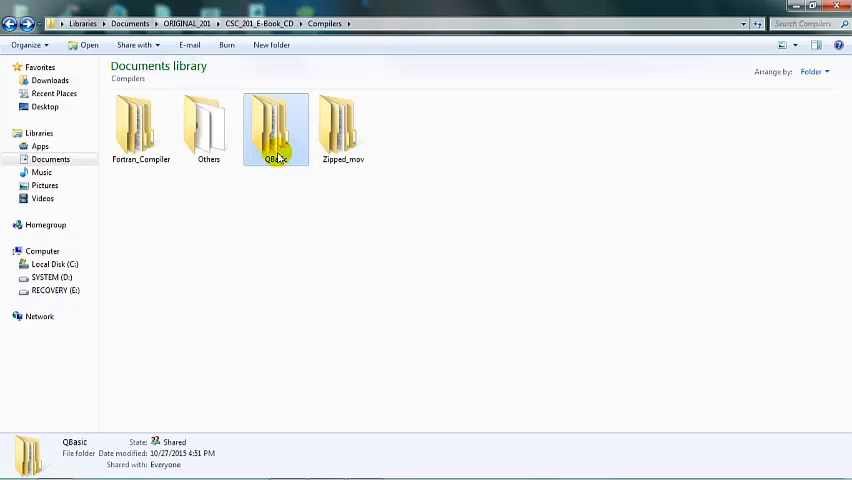
double_click(342, 126)
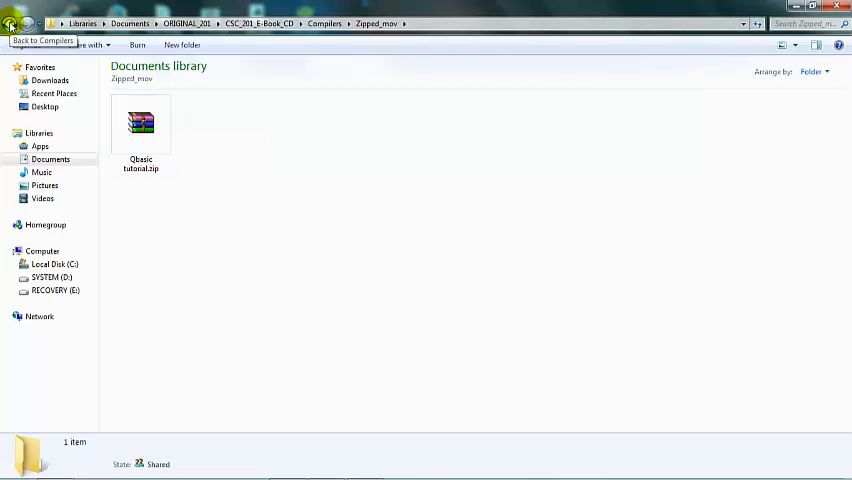
left_click(10, 24)
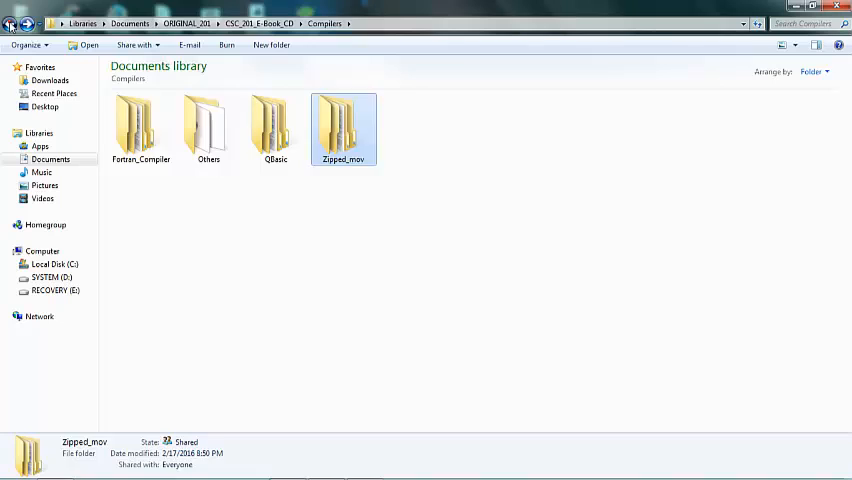
left_click(10, 24)
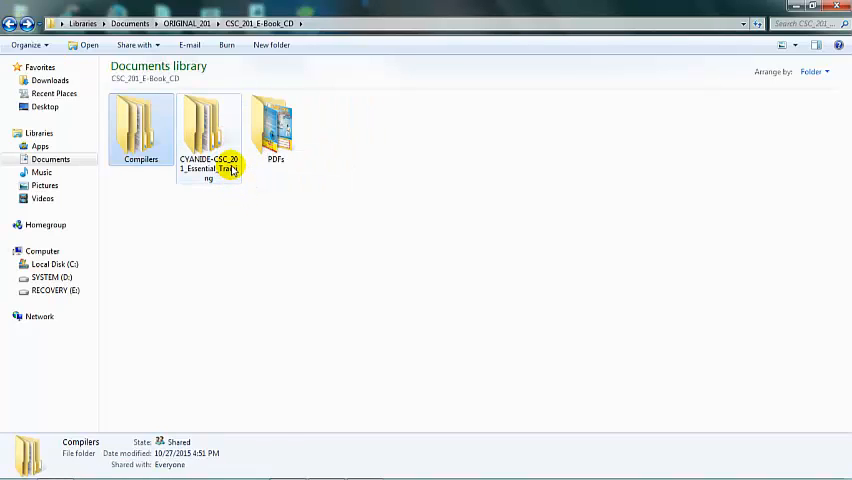
Enter the Essential Training folder and highlight 01-Introduction, 02-Keywords and FUTO Exercises.
double_click(208, 126)
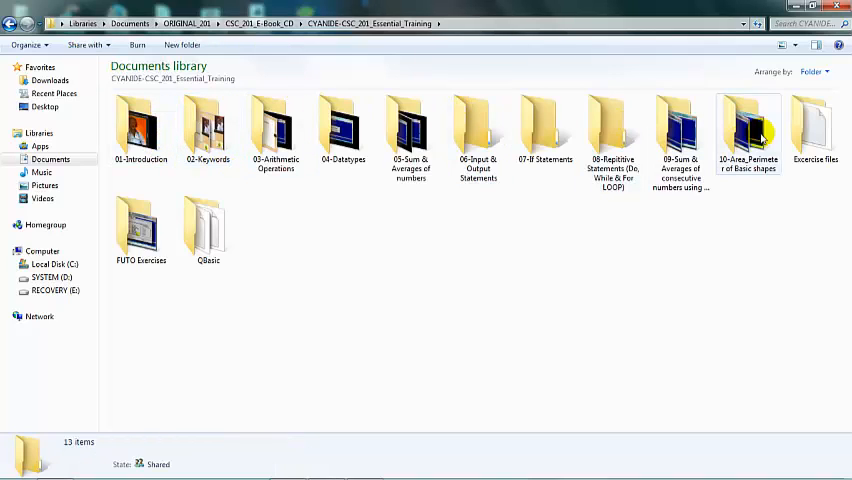
mouse_move(240, 176)
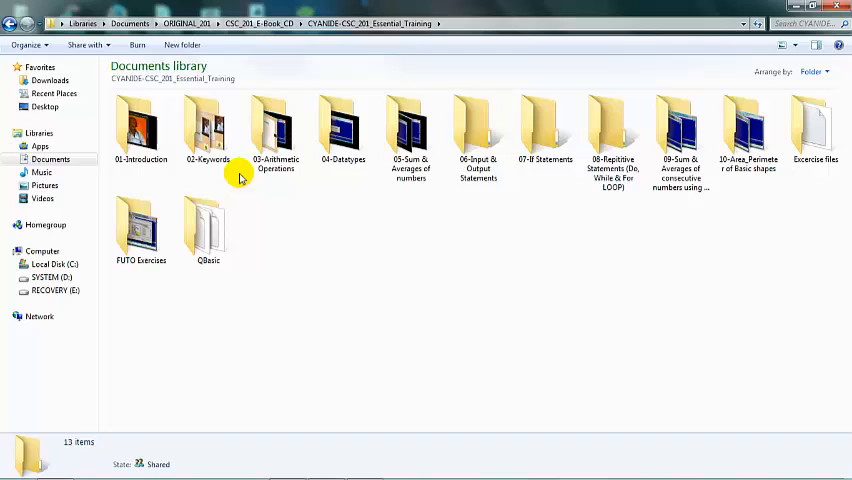
left_click(140, 126)
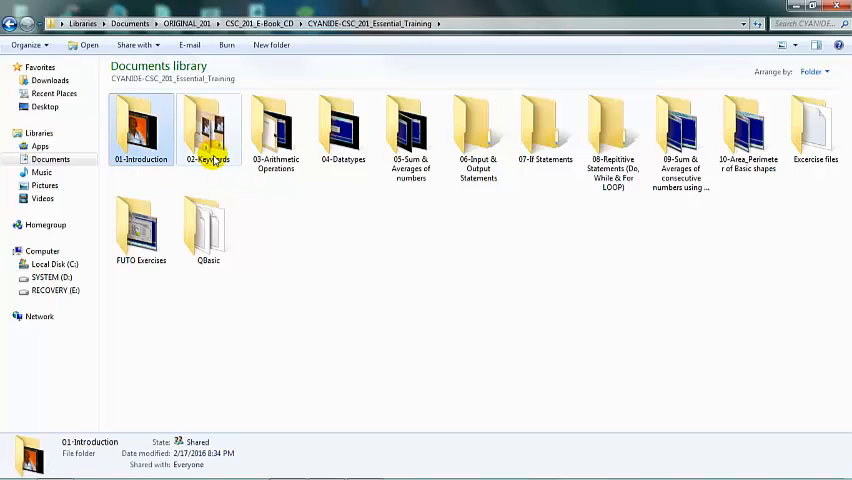
left_click(208, 130)
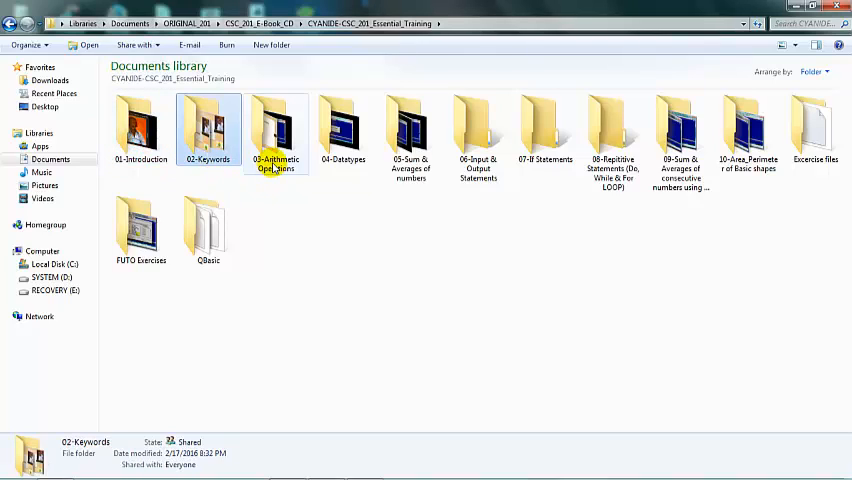
mouse_move(276, 130)
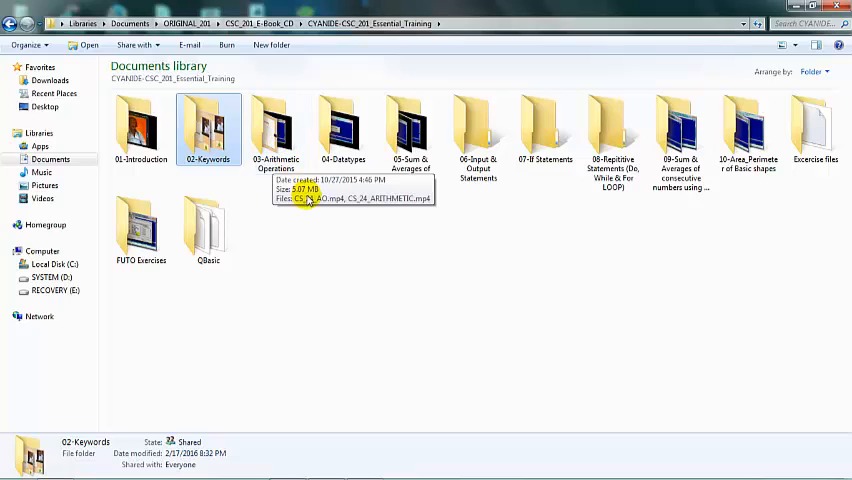
mouse_move(410, 136)
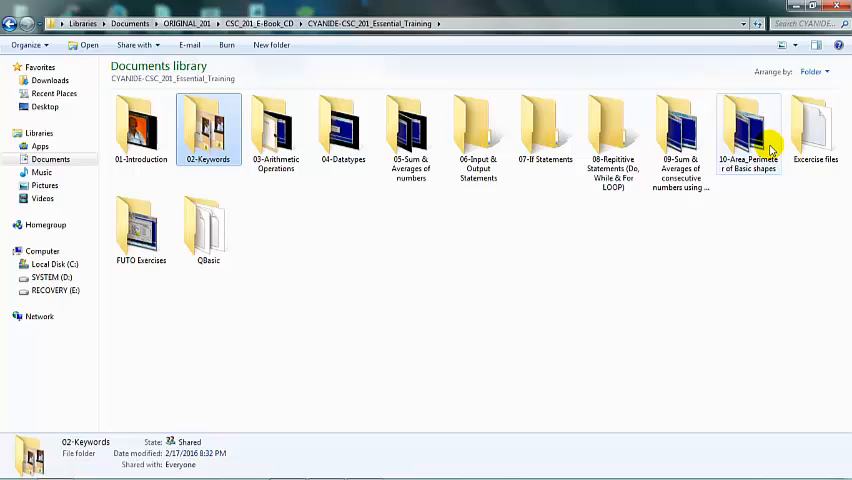
mouse_move(140, 224)
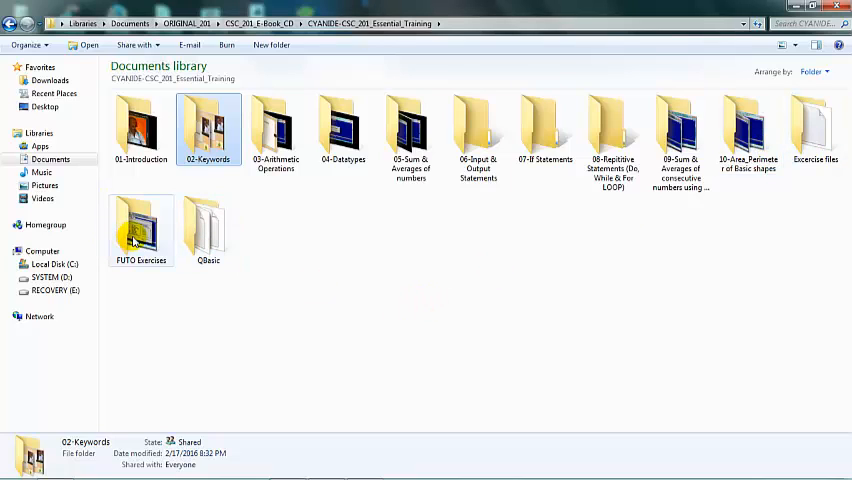
left_click(140, 228)
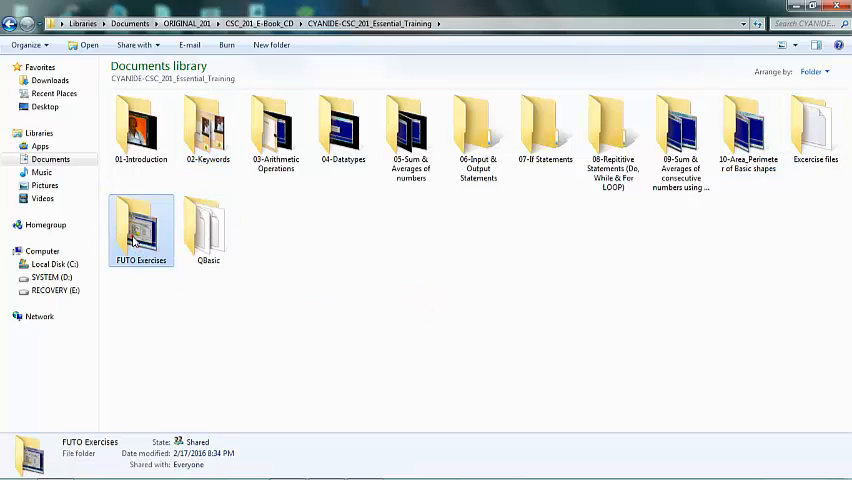
Browse FUTO Exercises > CSC_201_PRACTICAL, view CYANIDE_TEMPLATE.docx, then return to Essential Training.
double_click(140, 230)
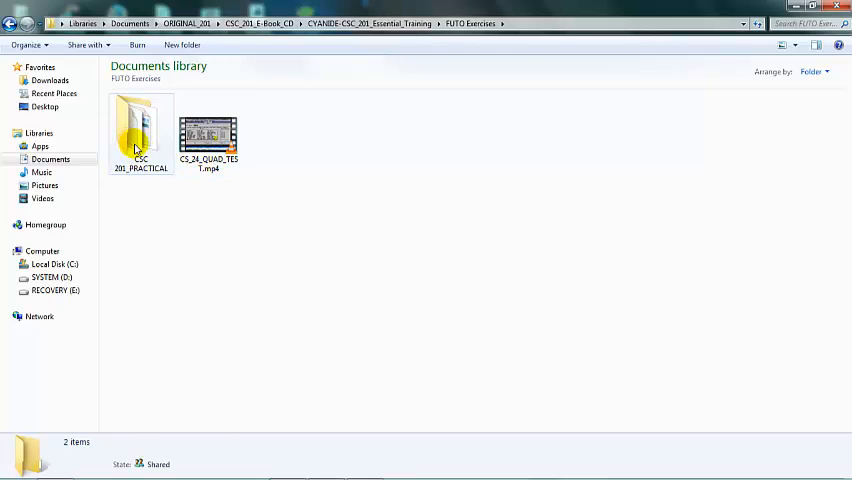
double_click(140, 130)
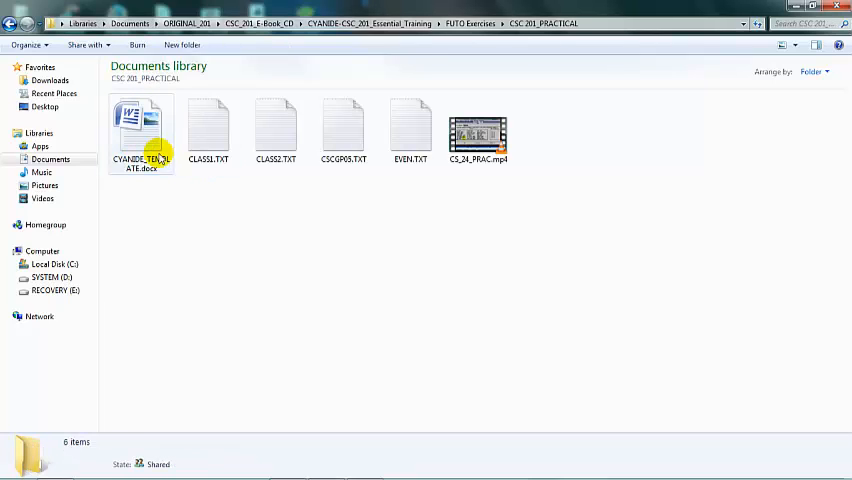
mouse_move(142, 130)
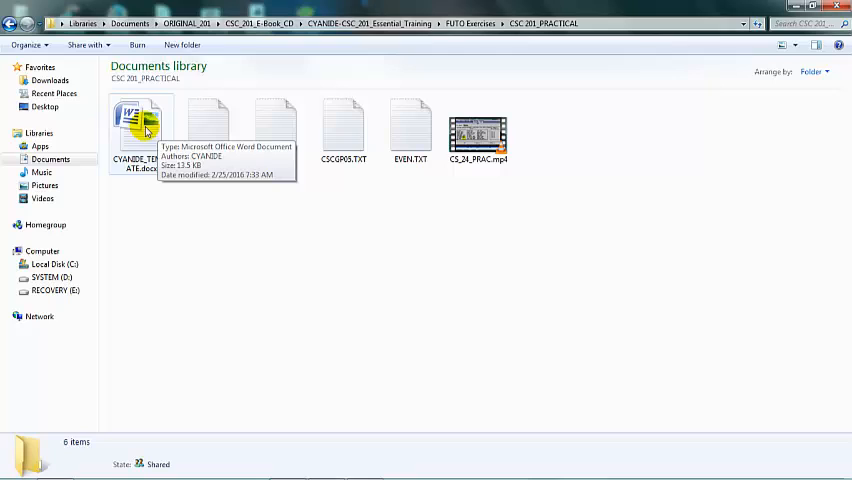
left_click(140, 120)
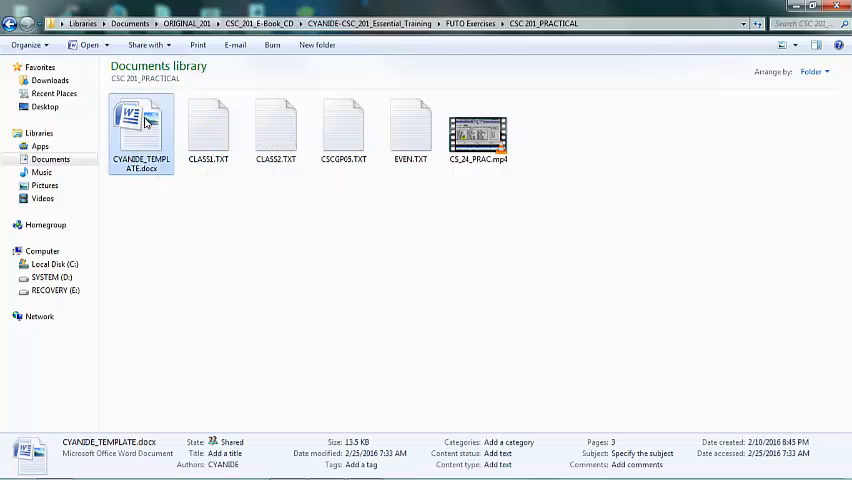
double_click(140, 130)
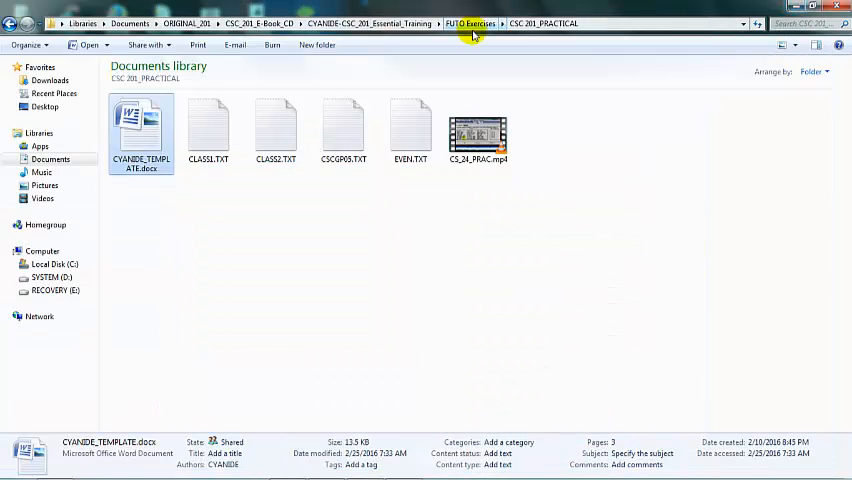
left_click(470, 24)
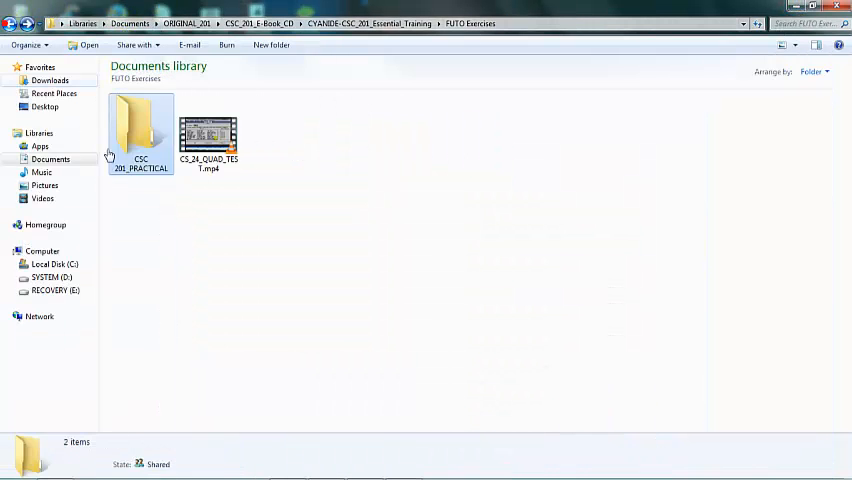
left_click(12, 24)
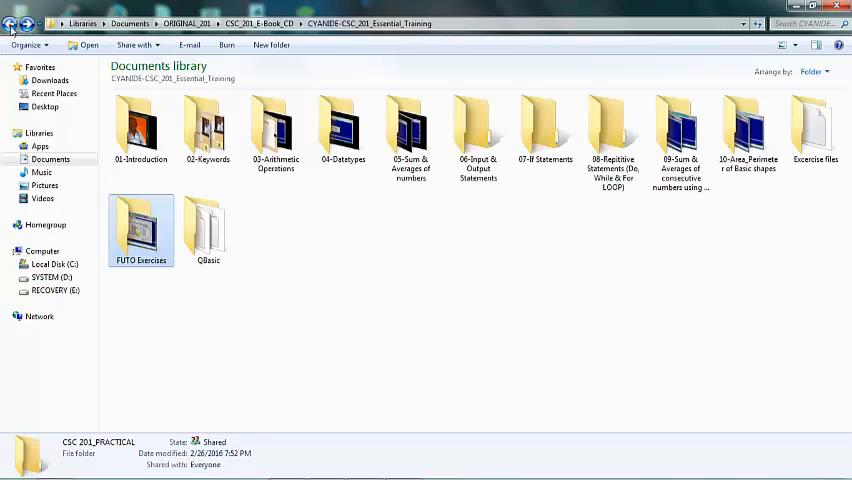
Enter the Qbasic folder and launch QBASIC.EXE.
left_click(208, 224)
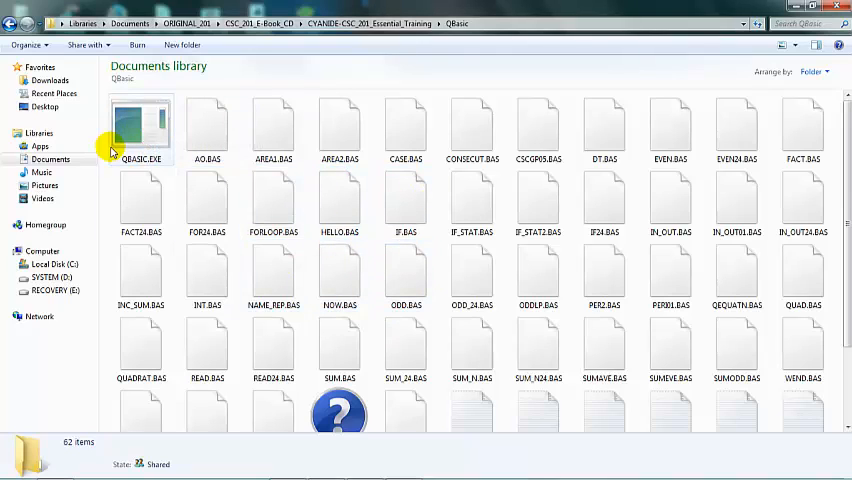
mouse_move(112, 120)
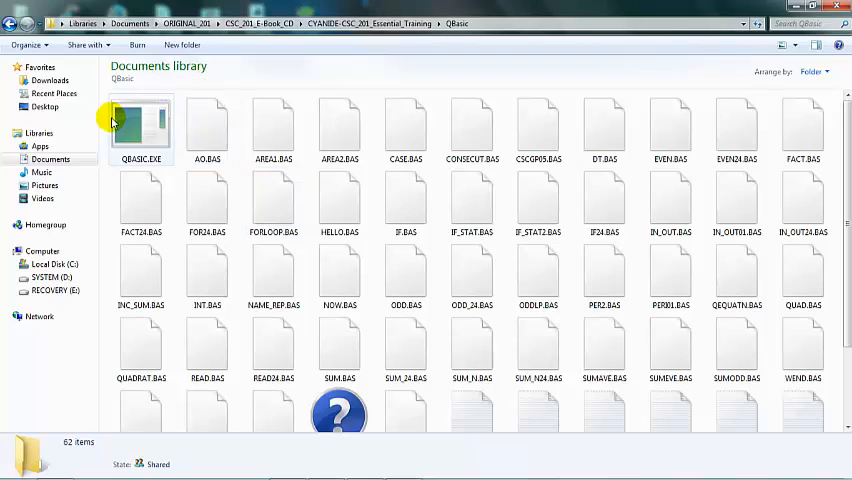
mouse_move(140, 136)
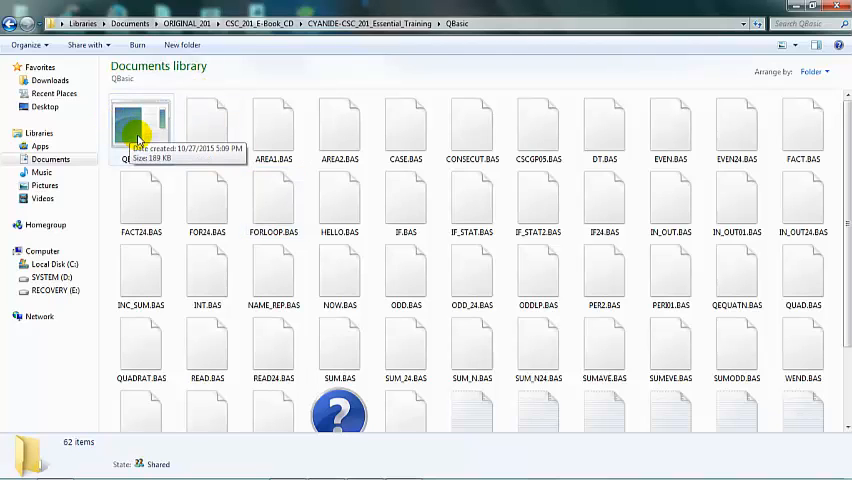
double_click(140, 120)
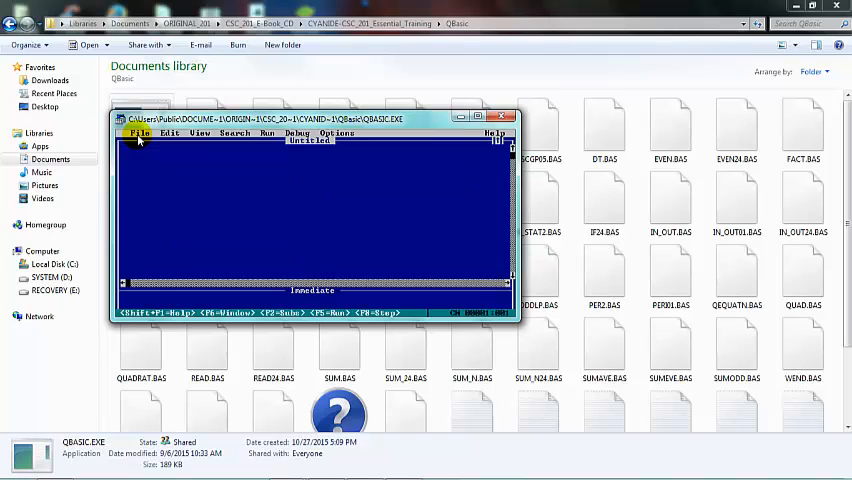
mouse_move(156, 68)
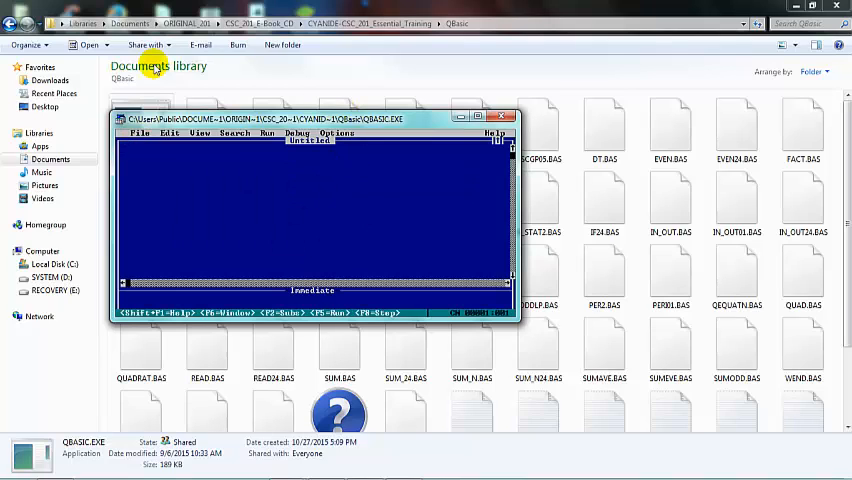
Load the quadratic equation BAS program via File > Open, then close QBasic.
left_click(140, 132)
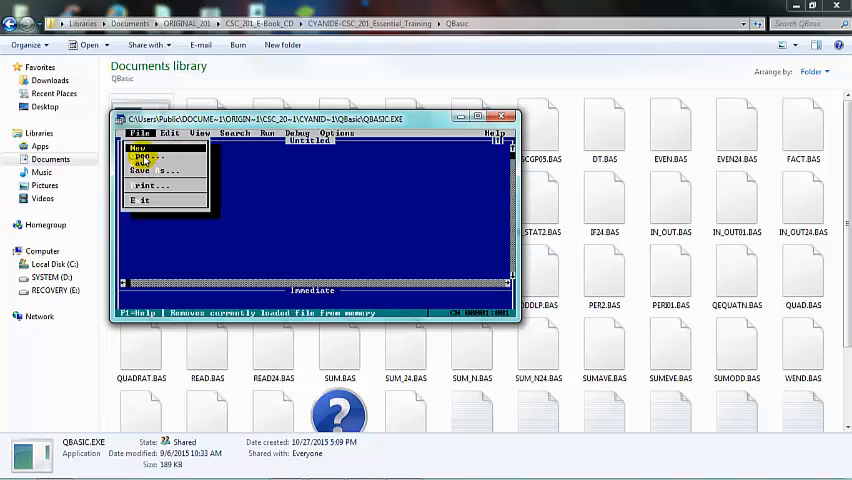
left_click(146, 160)
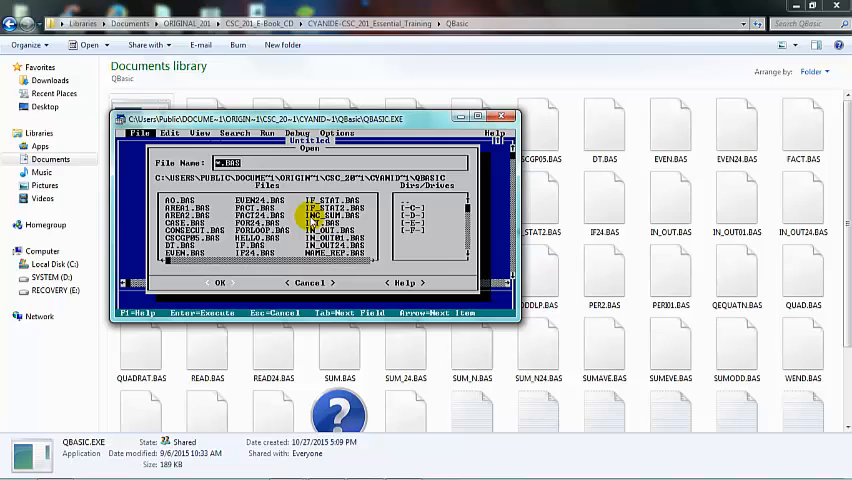
left_click(250, 200)
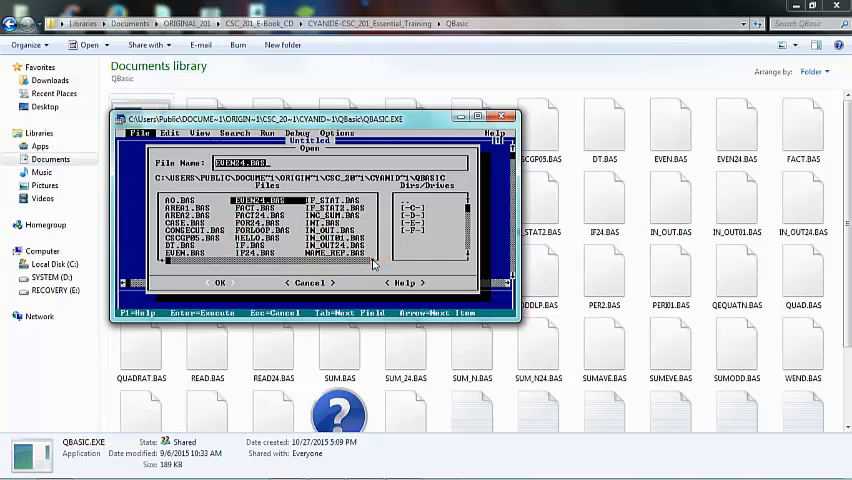
left_click(336, 196)
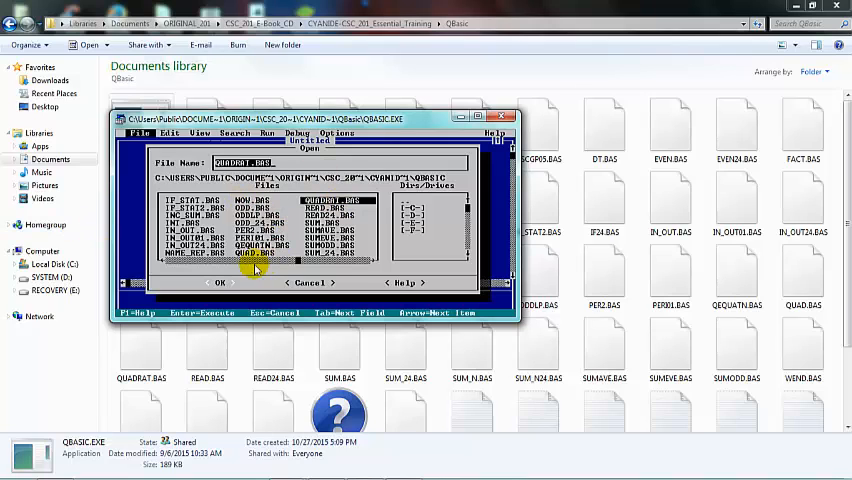
left_click(220, 282)
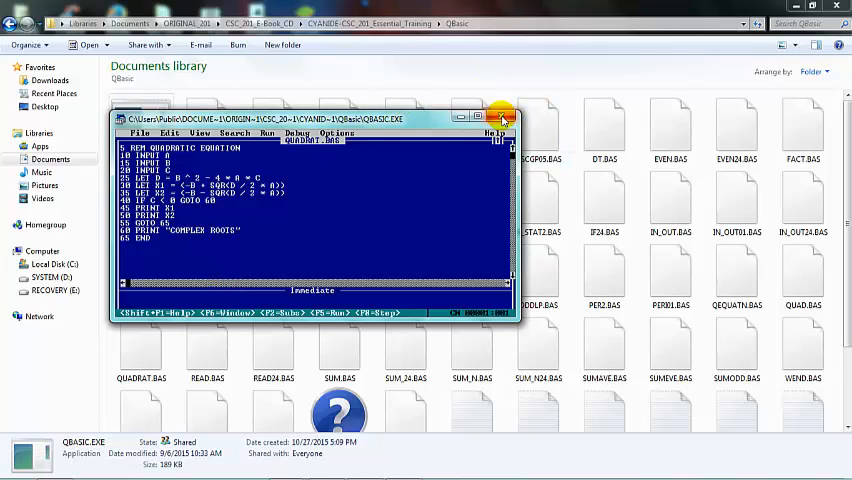
left_click(504, 118)
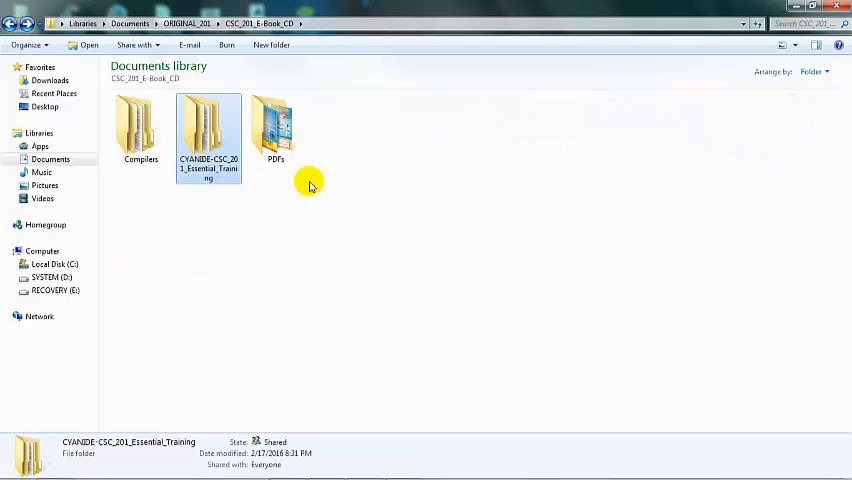
View the PDFs folder's cover and lecture PDFs, then return to the CSC_201_E-Book_CD folder.
left_click(276, 130)
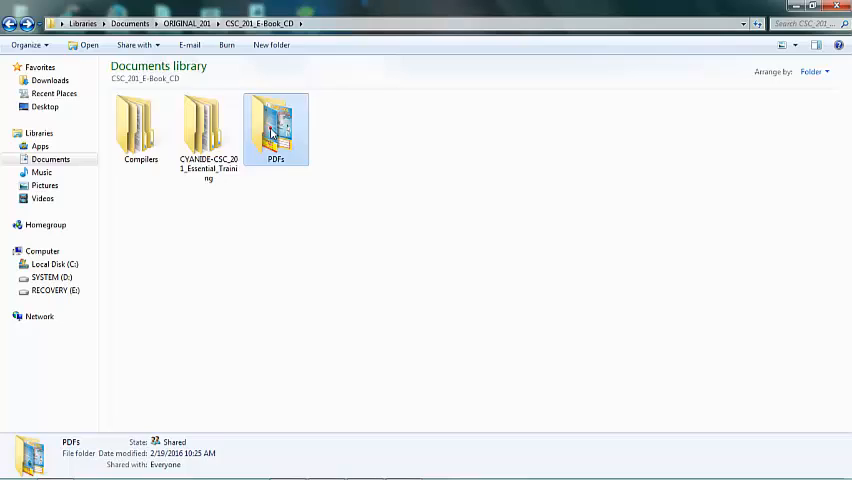
double_click(276, 126)
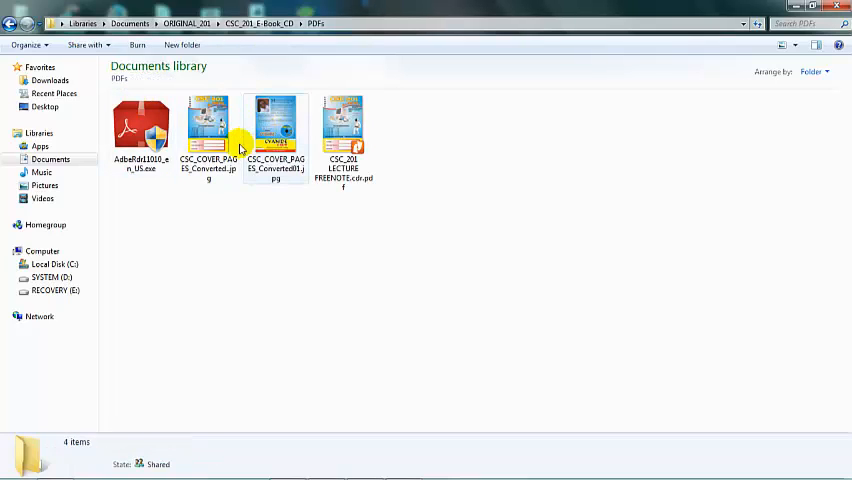
mouse_move(344, 148)
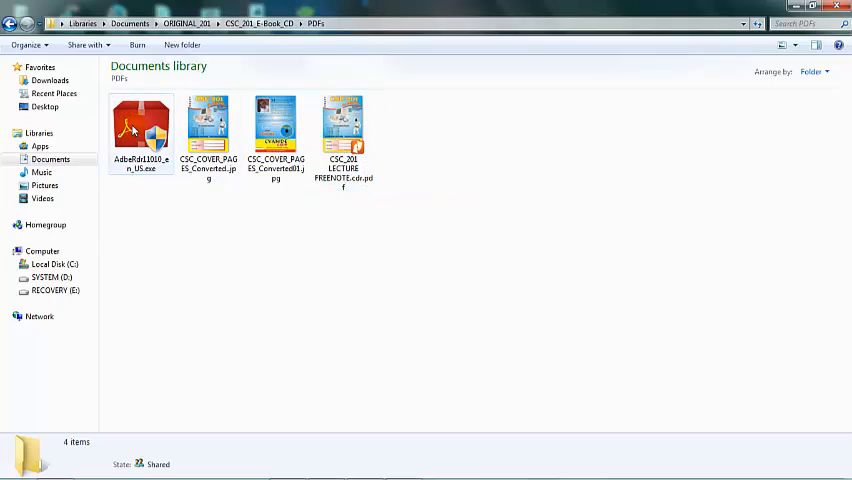
mouse_move(140, 130)
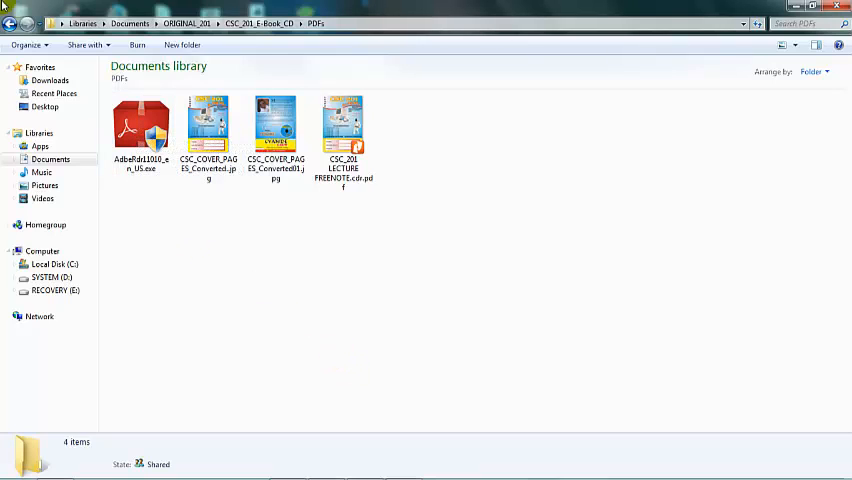
left_click(8, 24)
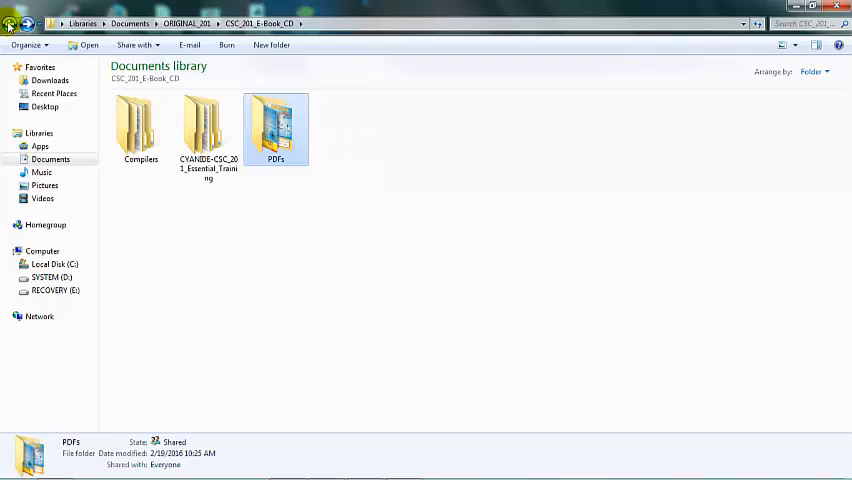